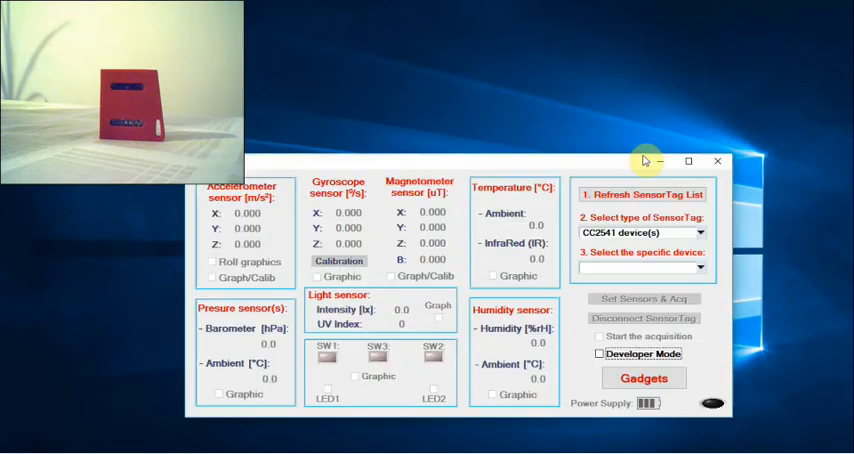
Move the SensorTag application window toward the centre of the desktop.
drag(644, 160, 688, 180)
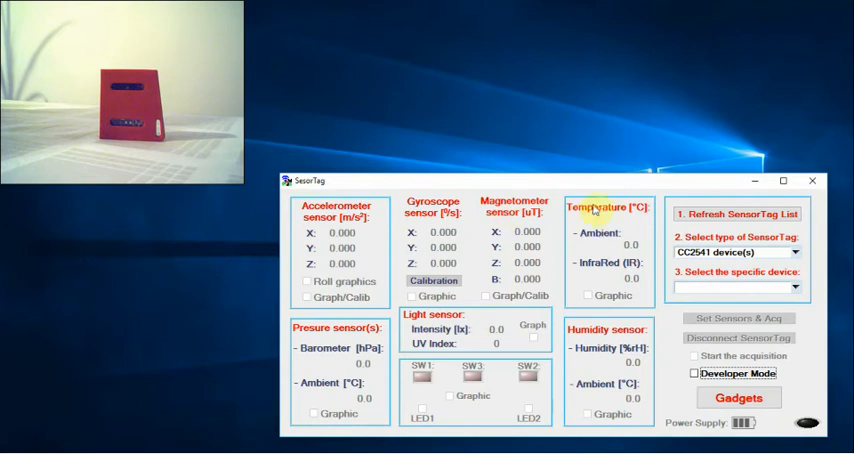
Refresh the SensorTag list, launch the Motion Security System gadget and arm it so the indicator turns green.
click(738, 214)
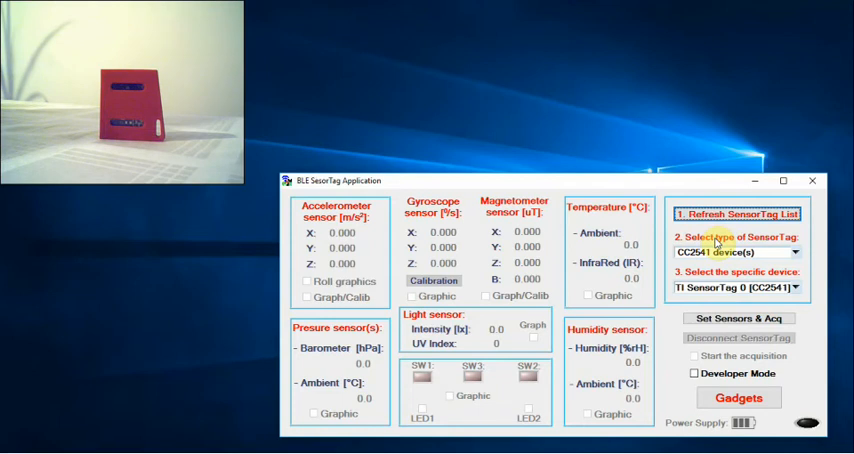
mouse_move(768, 252)
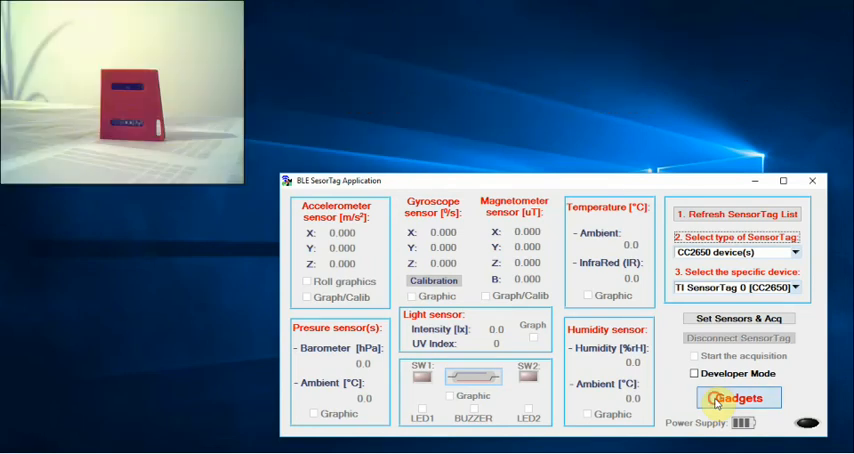
click(738, 396)
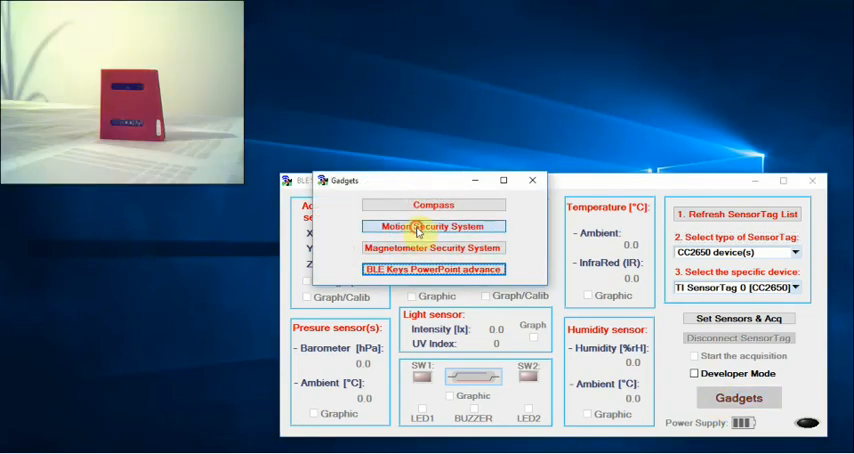
click(432, 226)
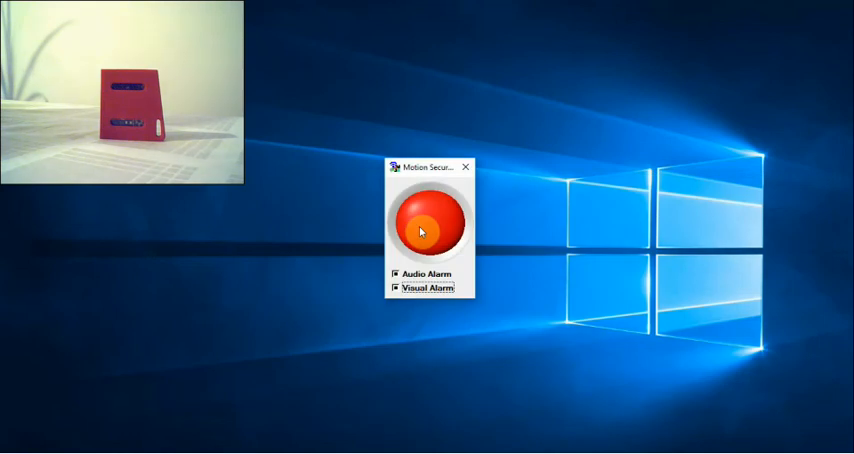
click(428, 224)
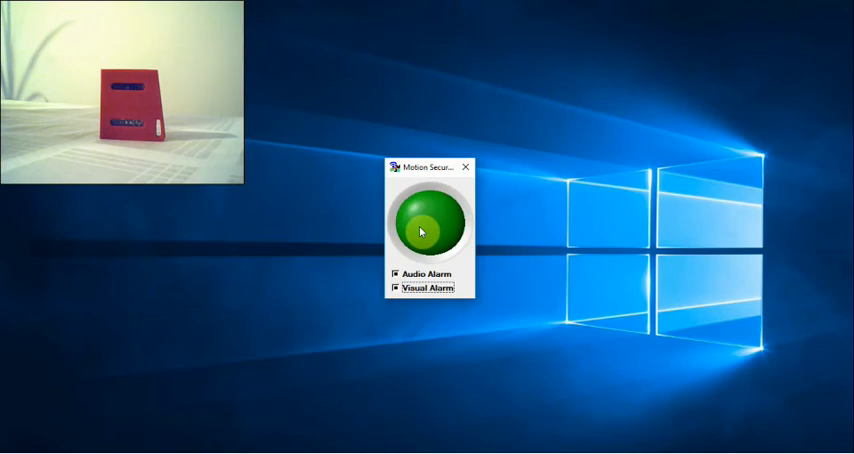